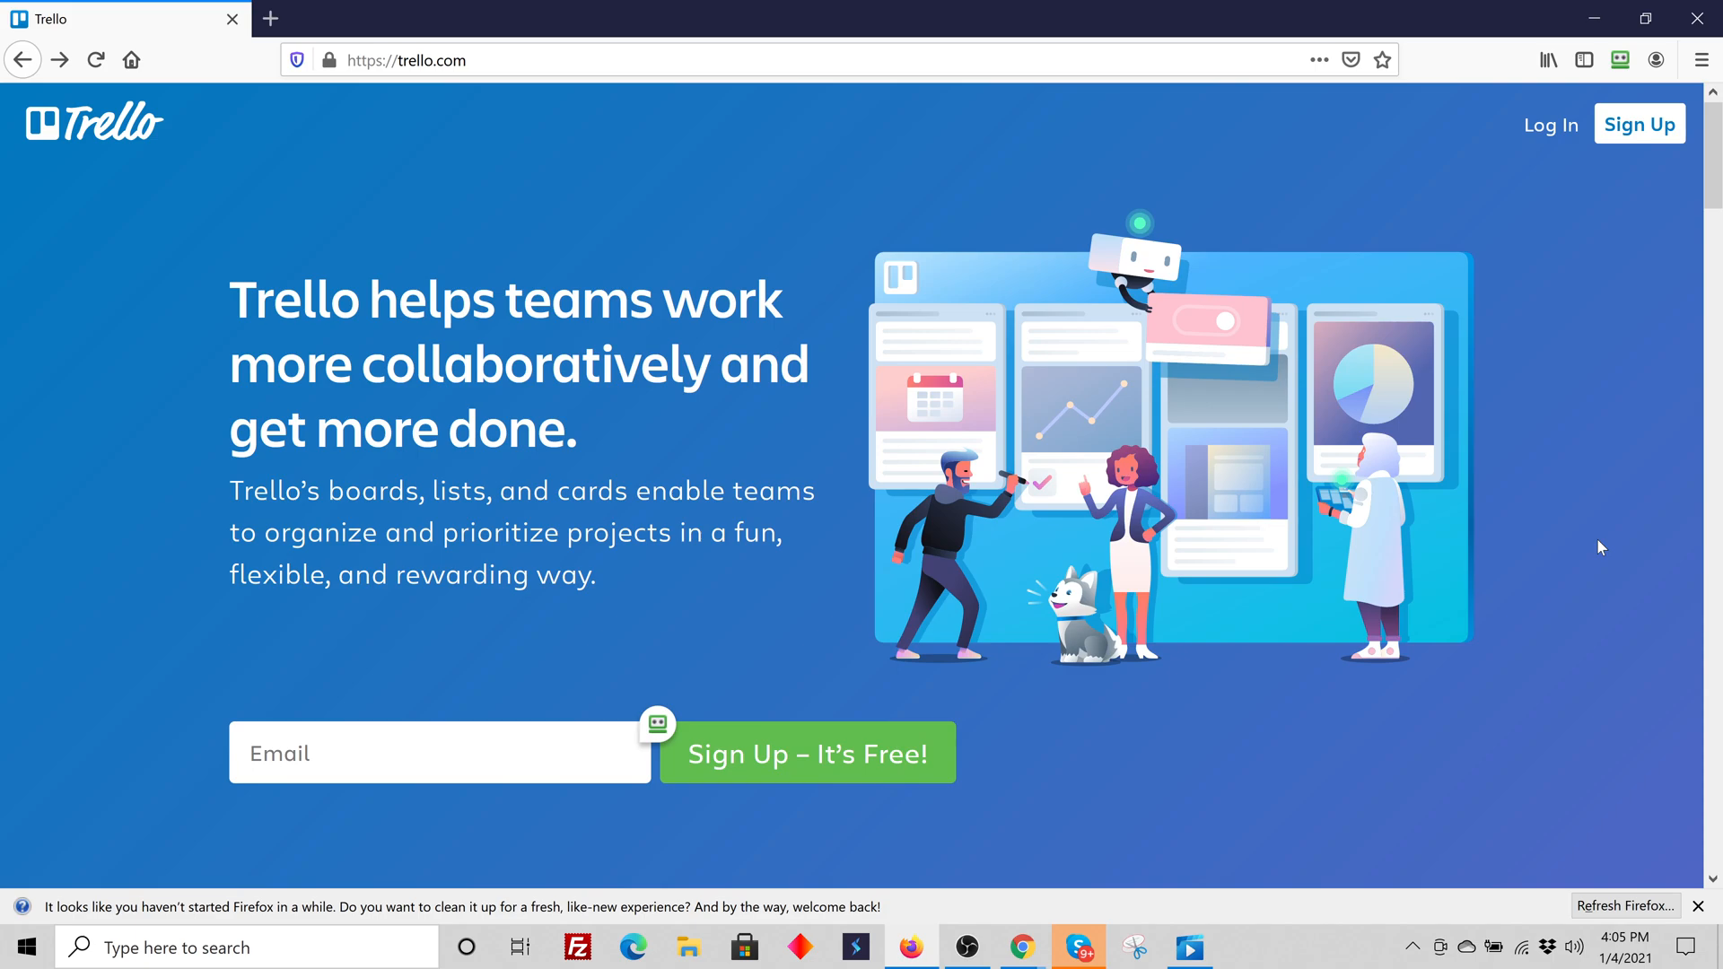
mouse_move(1291, 340)
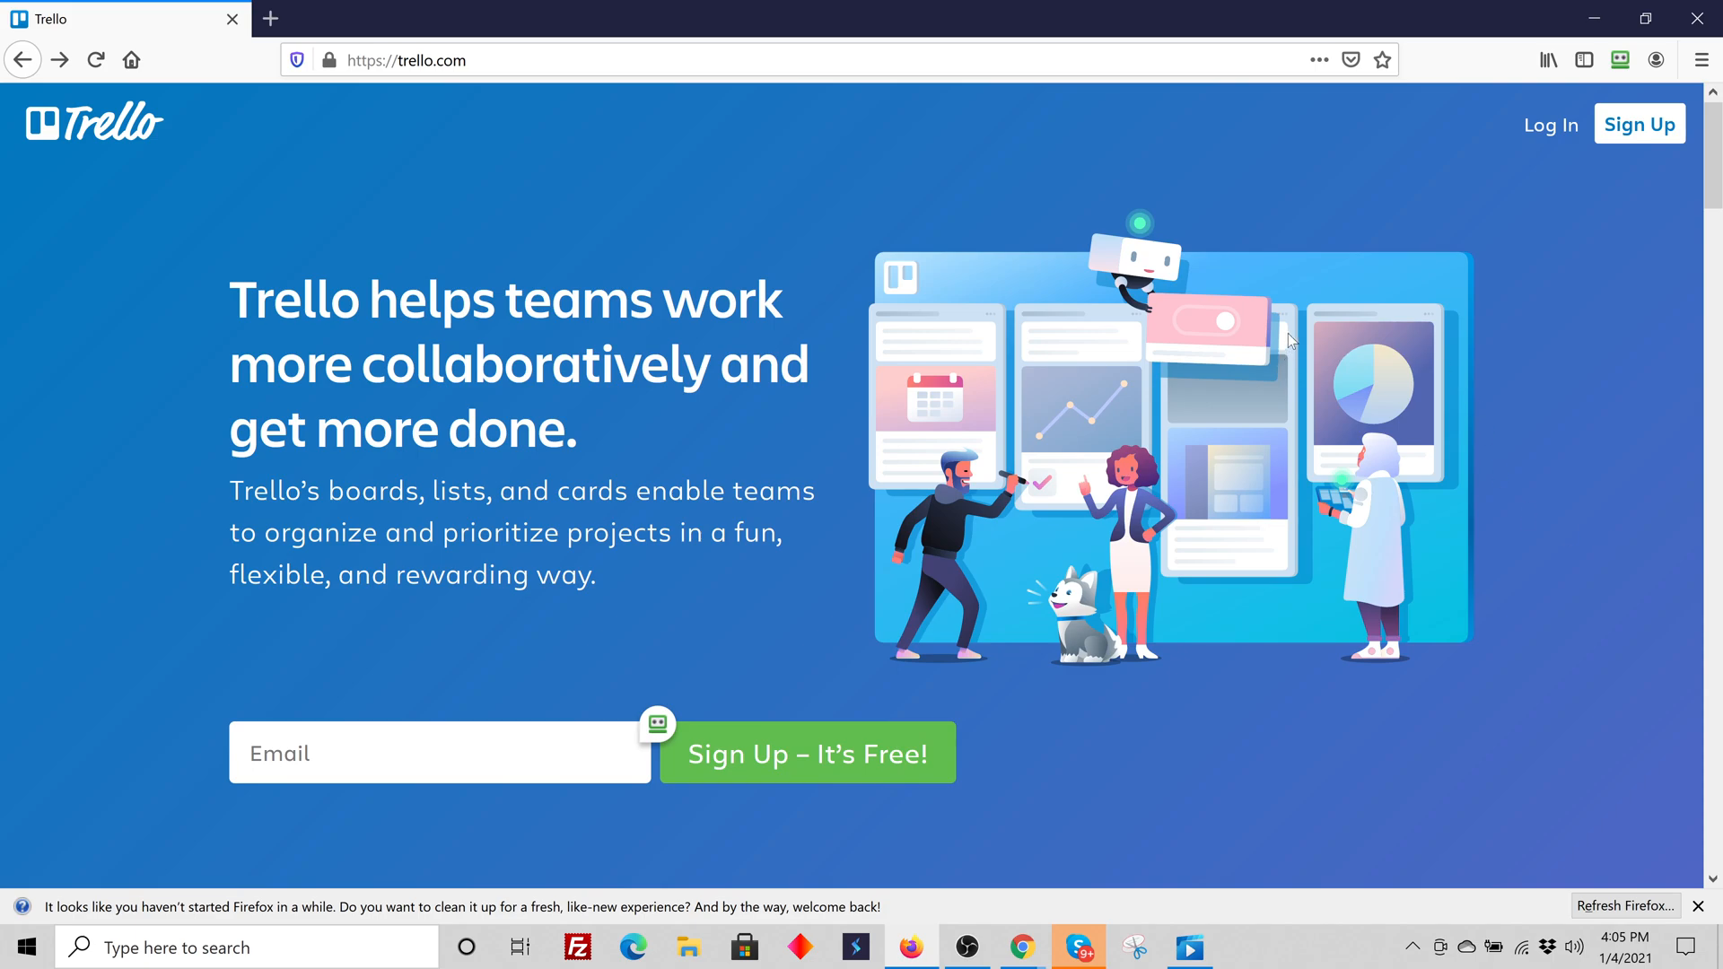
mouse_move(1211, 123)
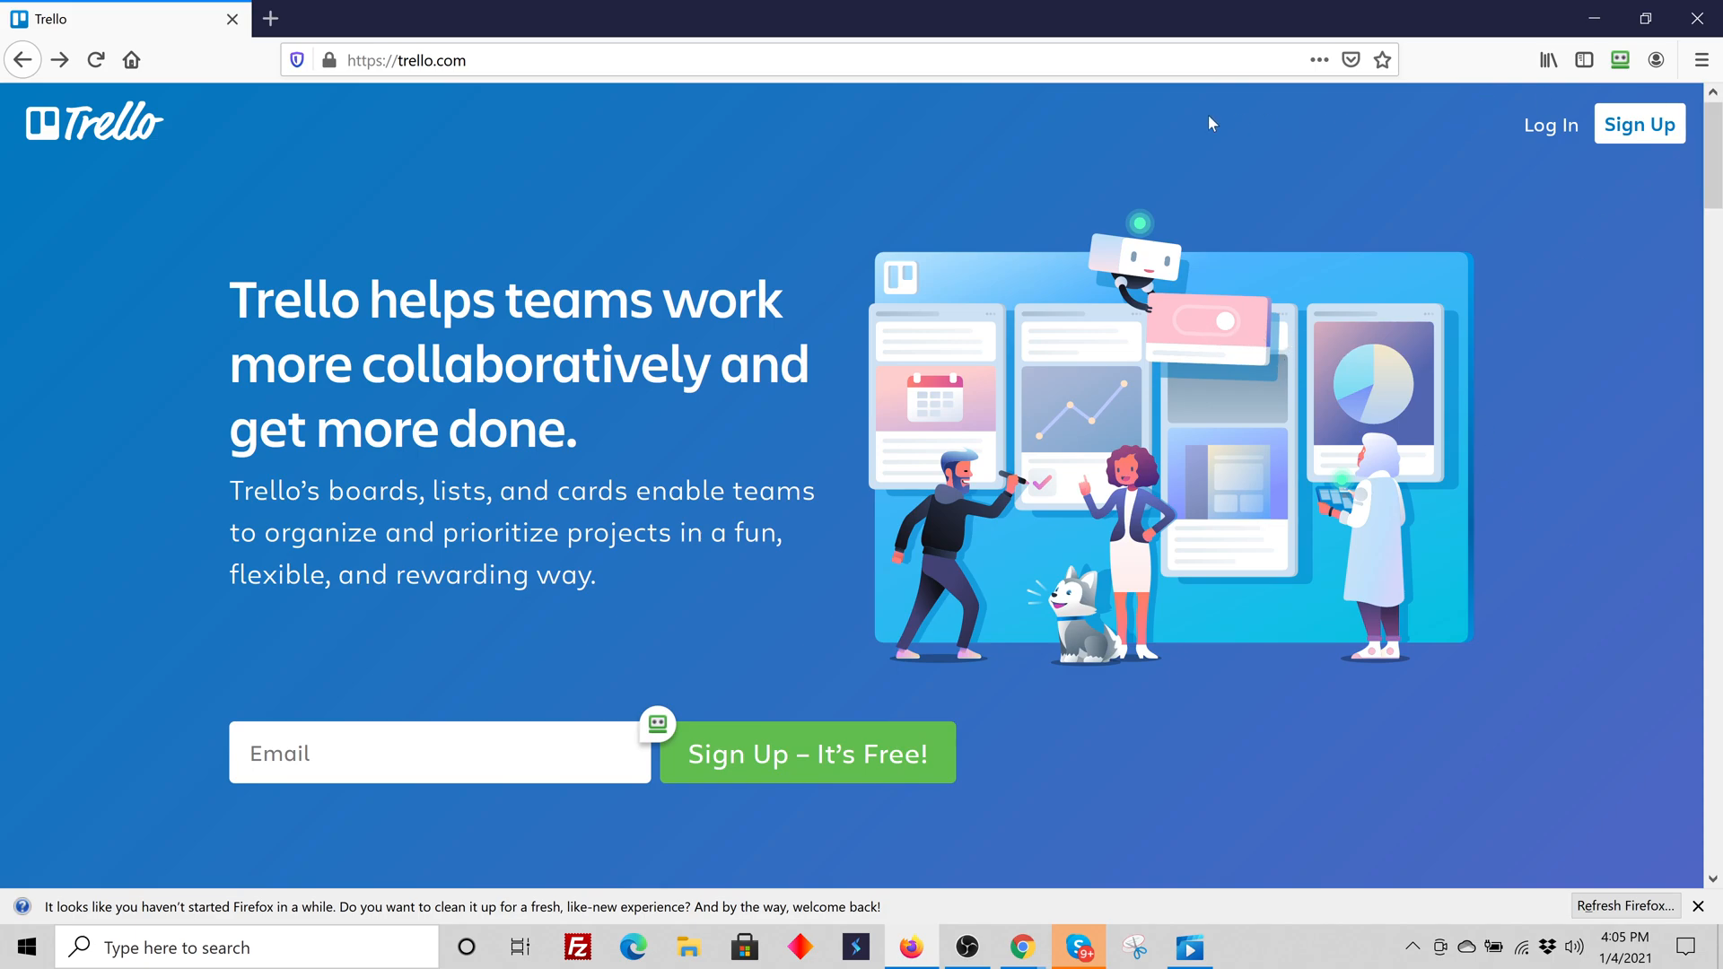
mouse_move(1550, 124)
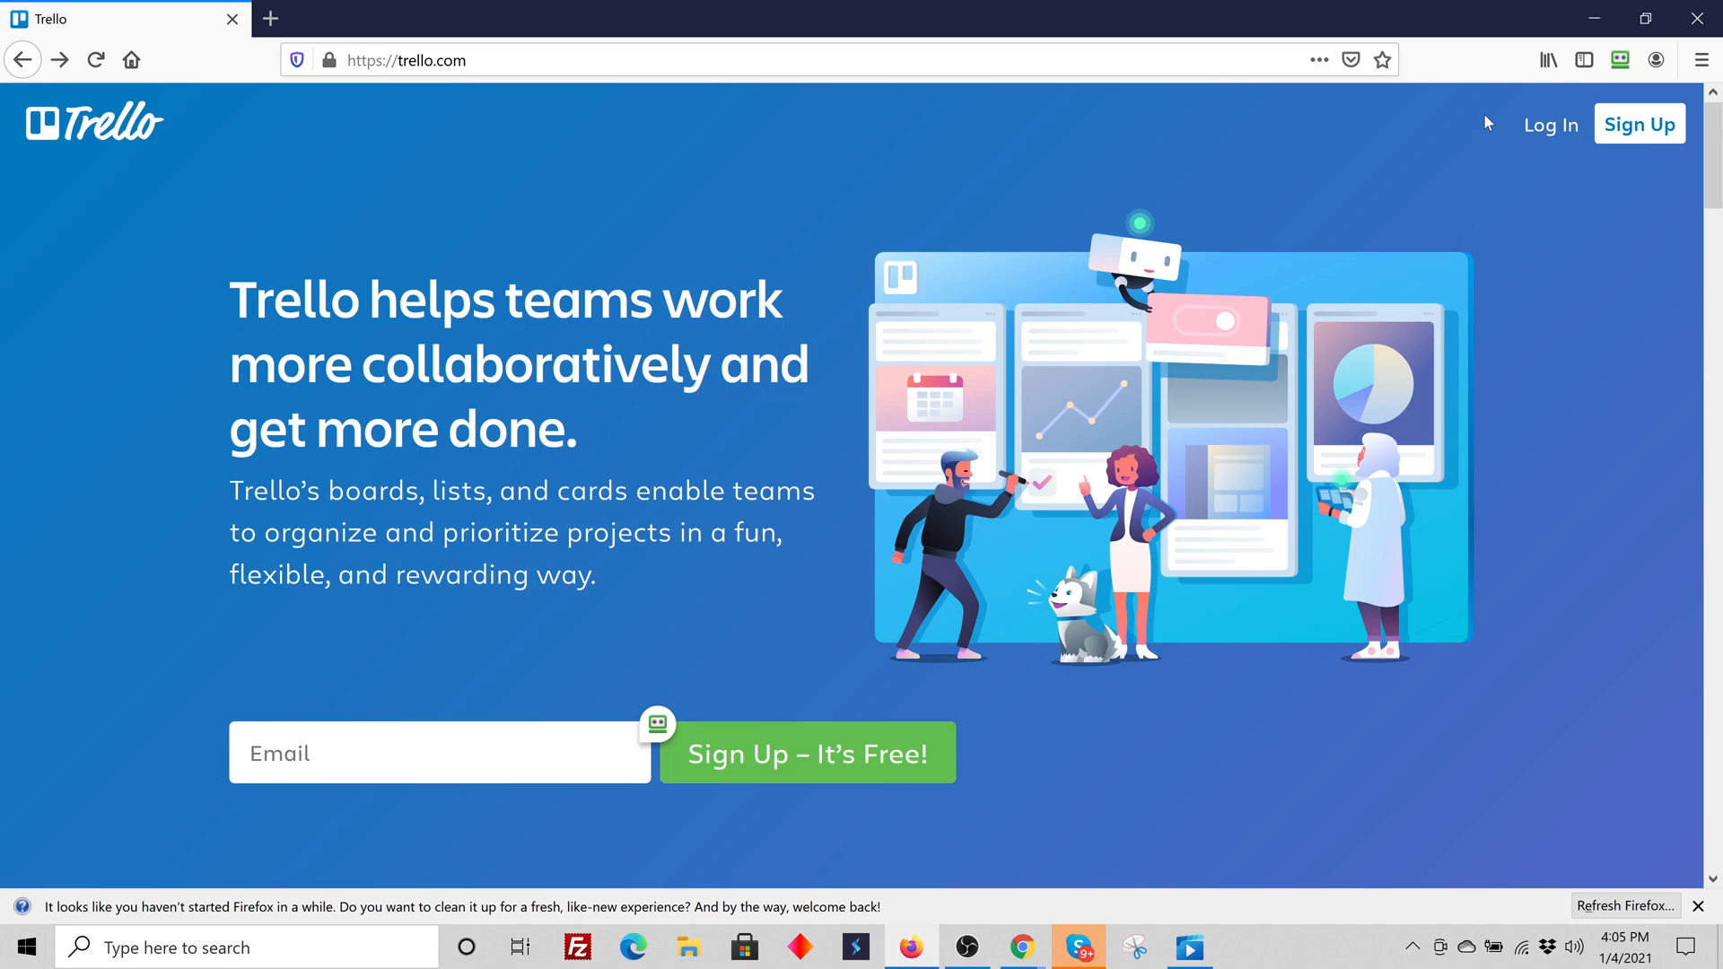
mouse_move(889, 807)
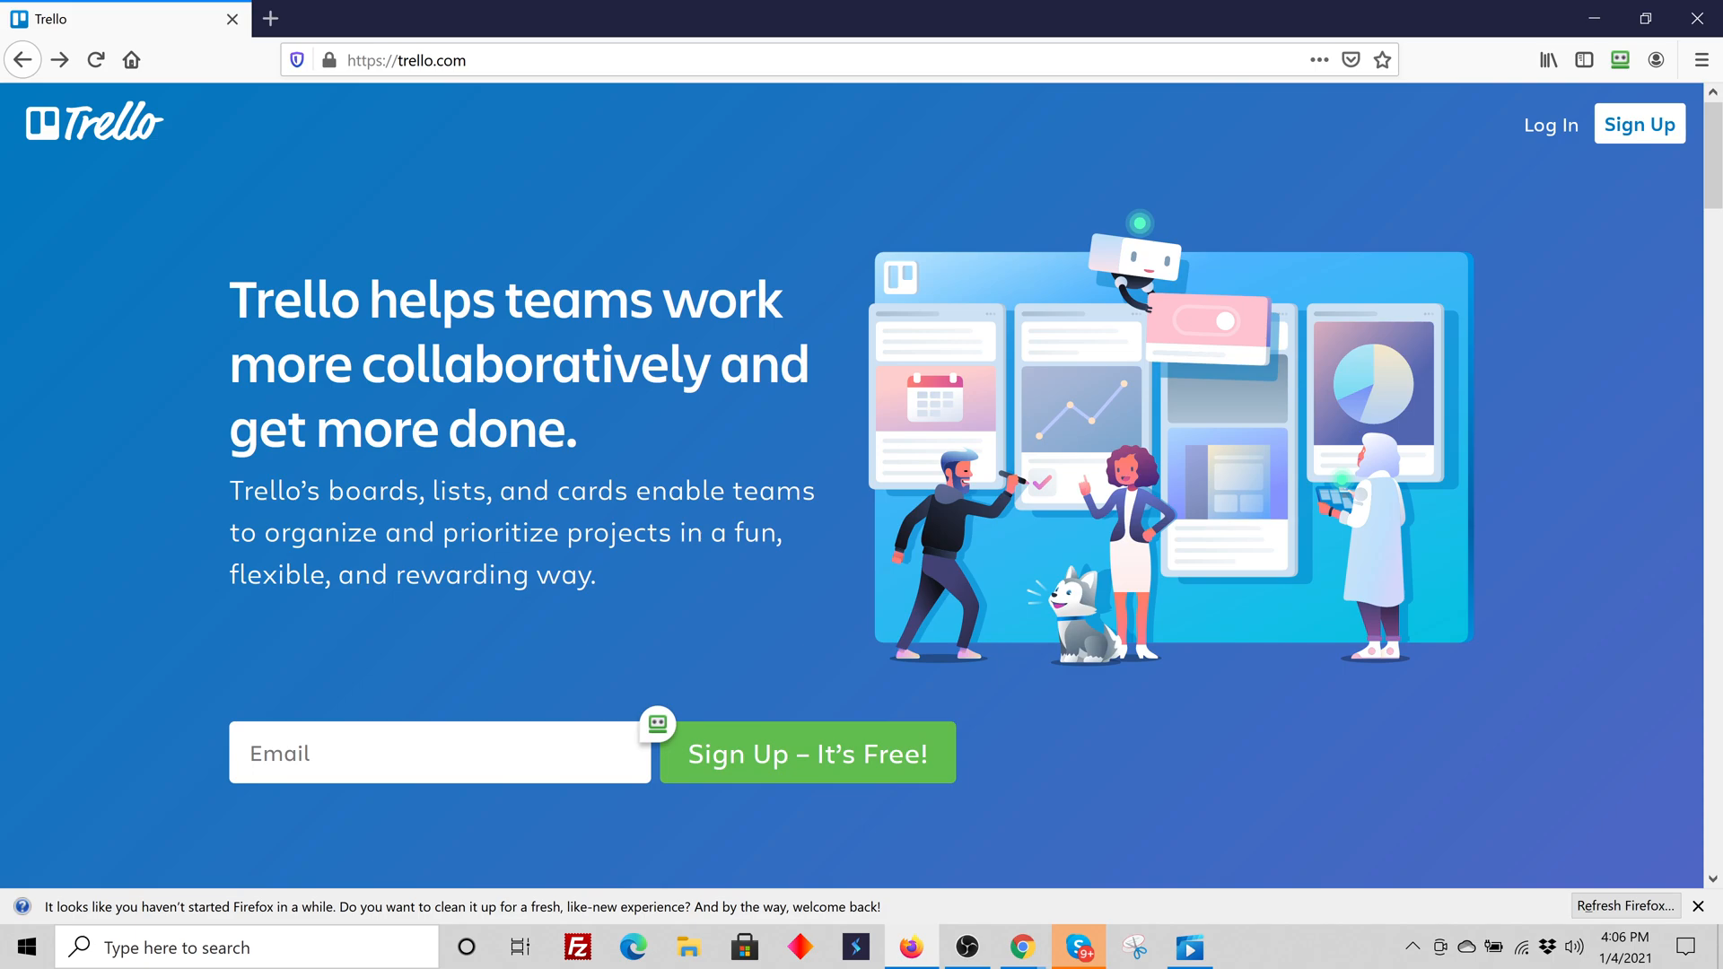
mouse_move(1245, 275)
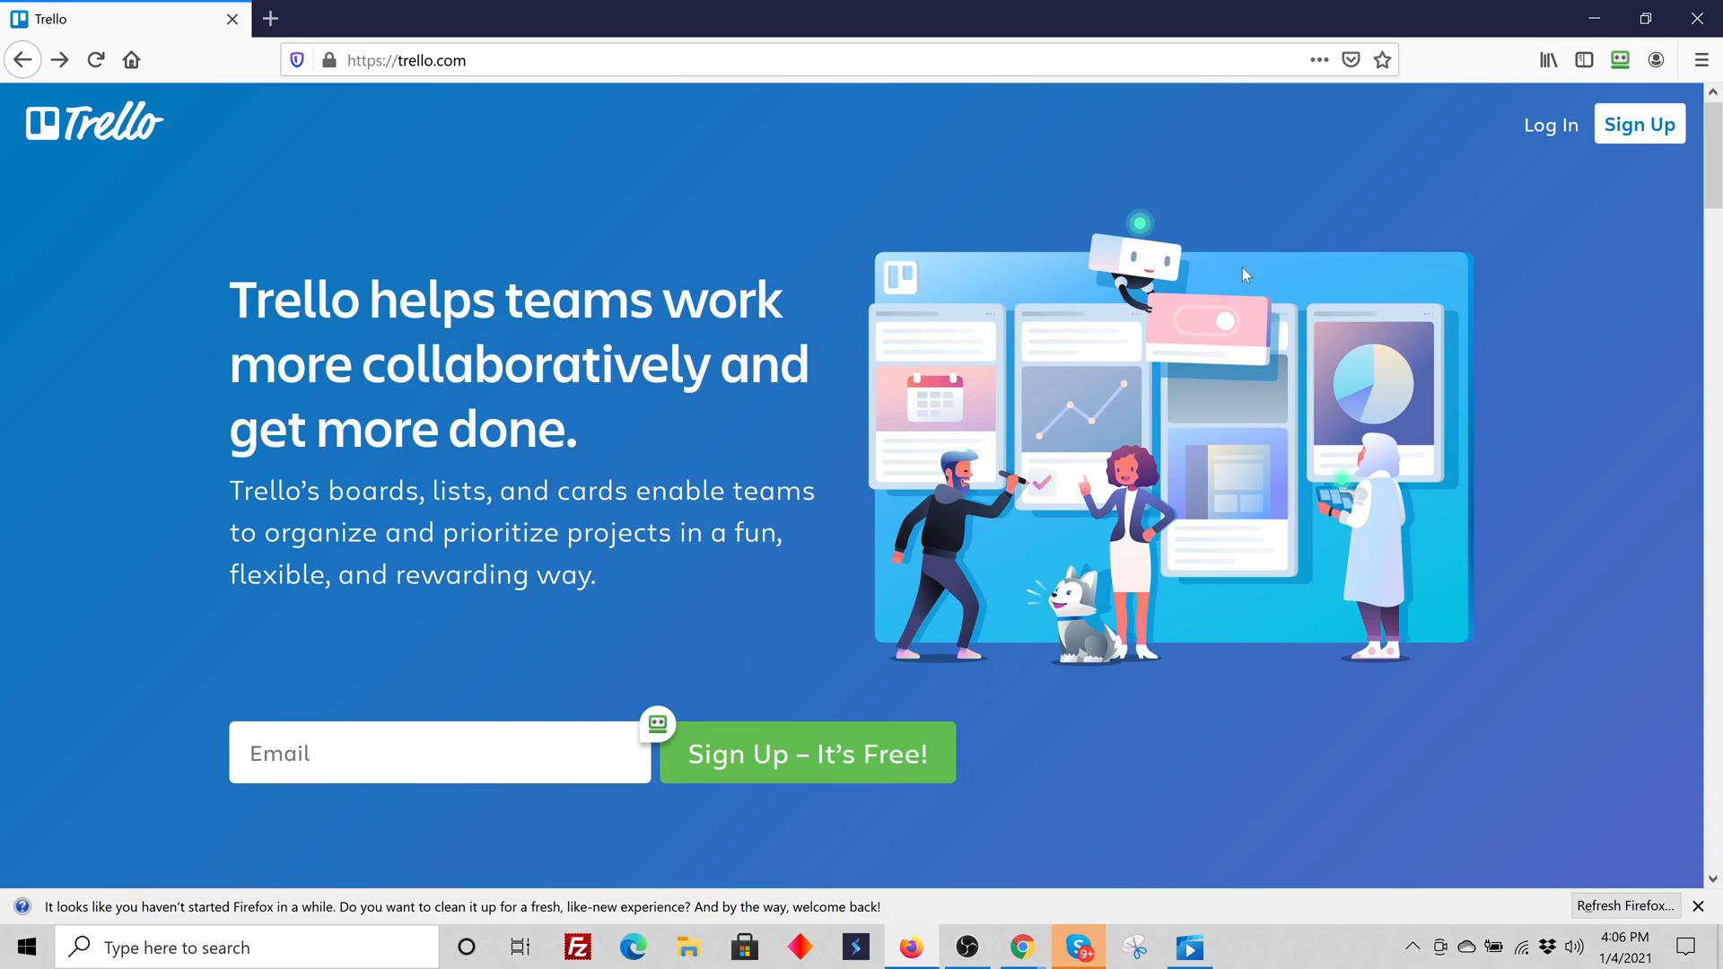
mouse_move(1552, 142)
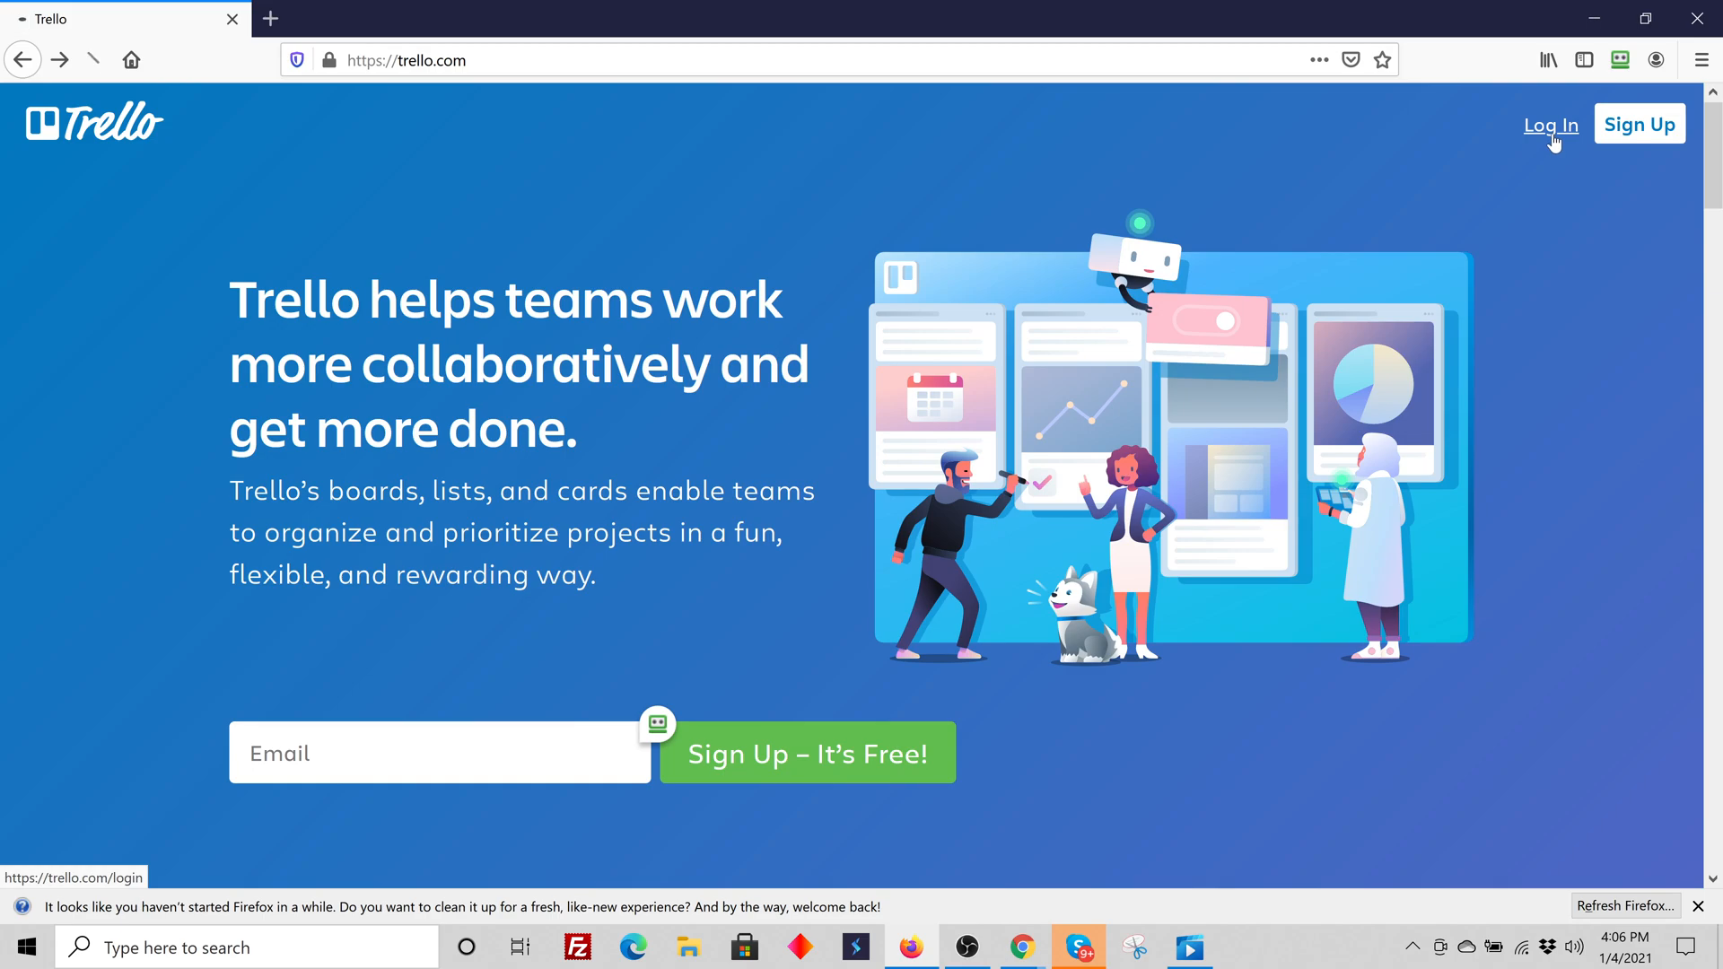
Step: Go to the Log in to Trello page from the home page header
click(1551, 124)
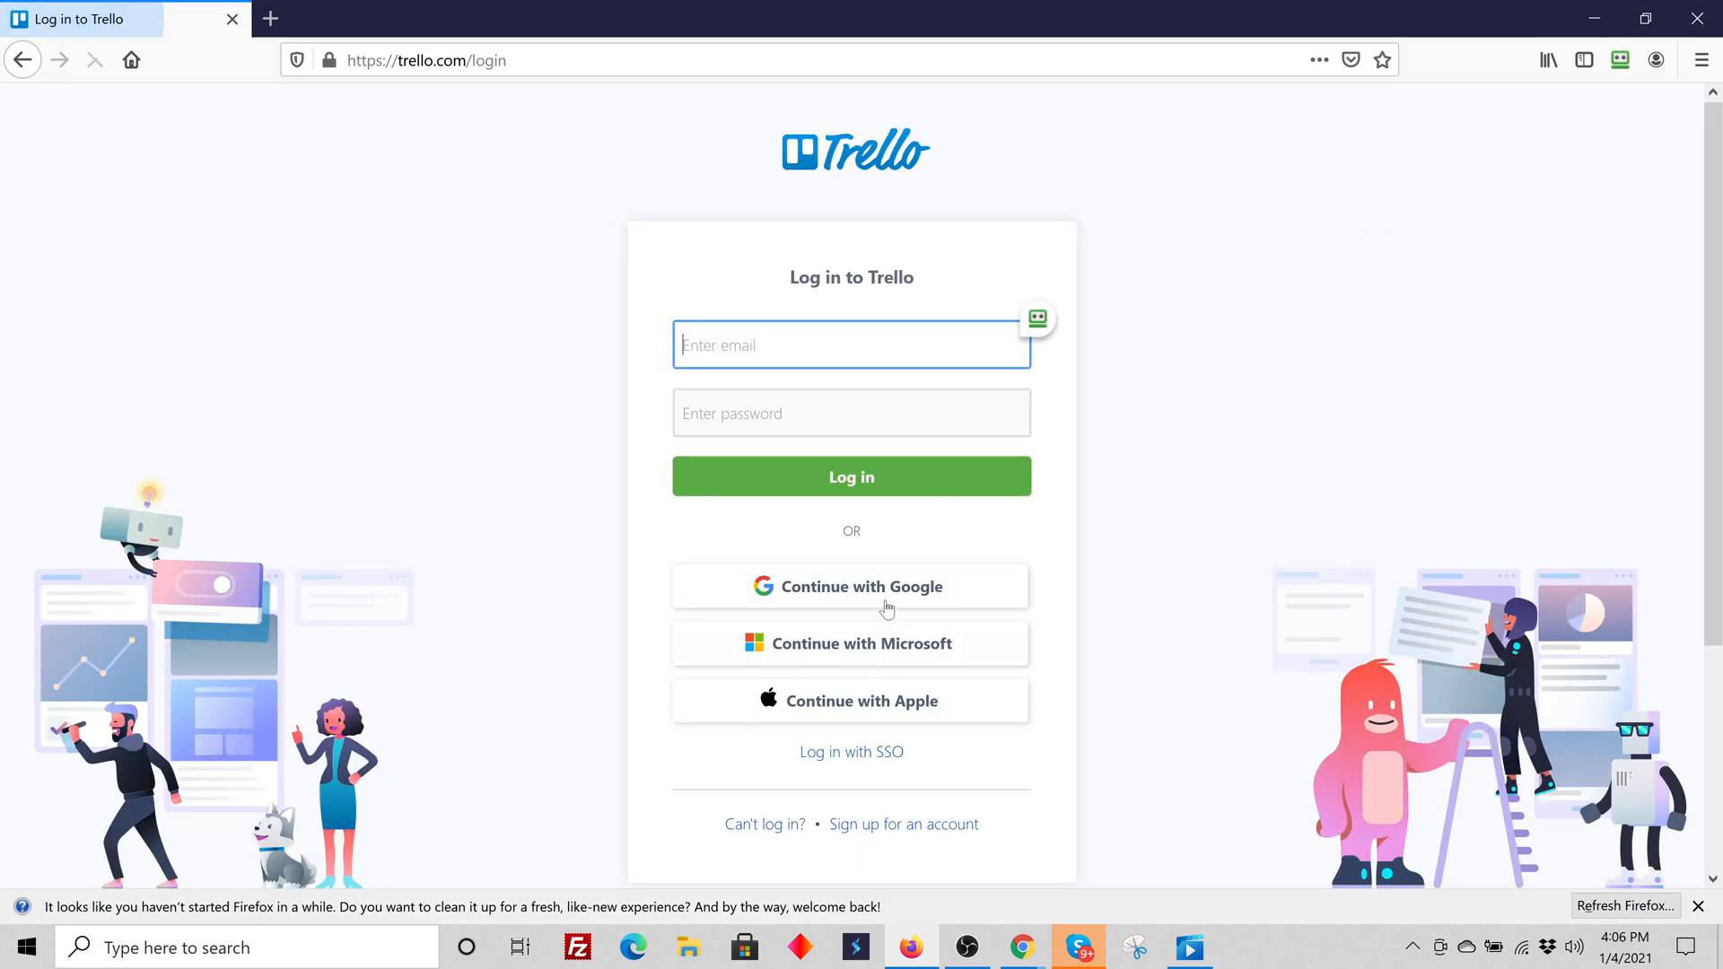
mouse_move(926, 655)
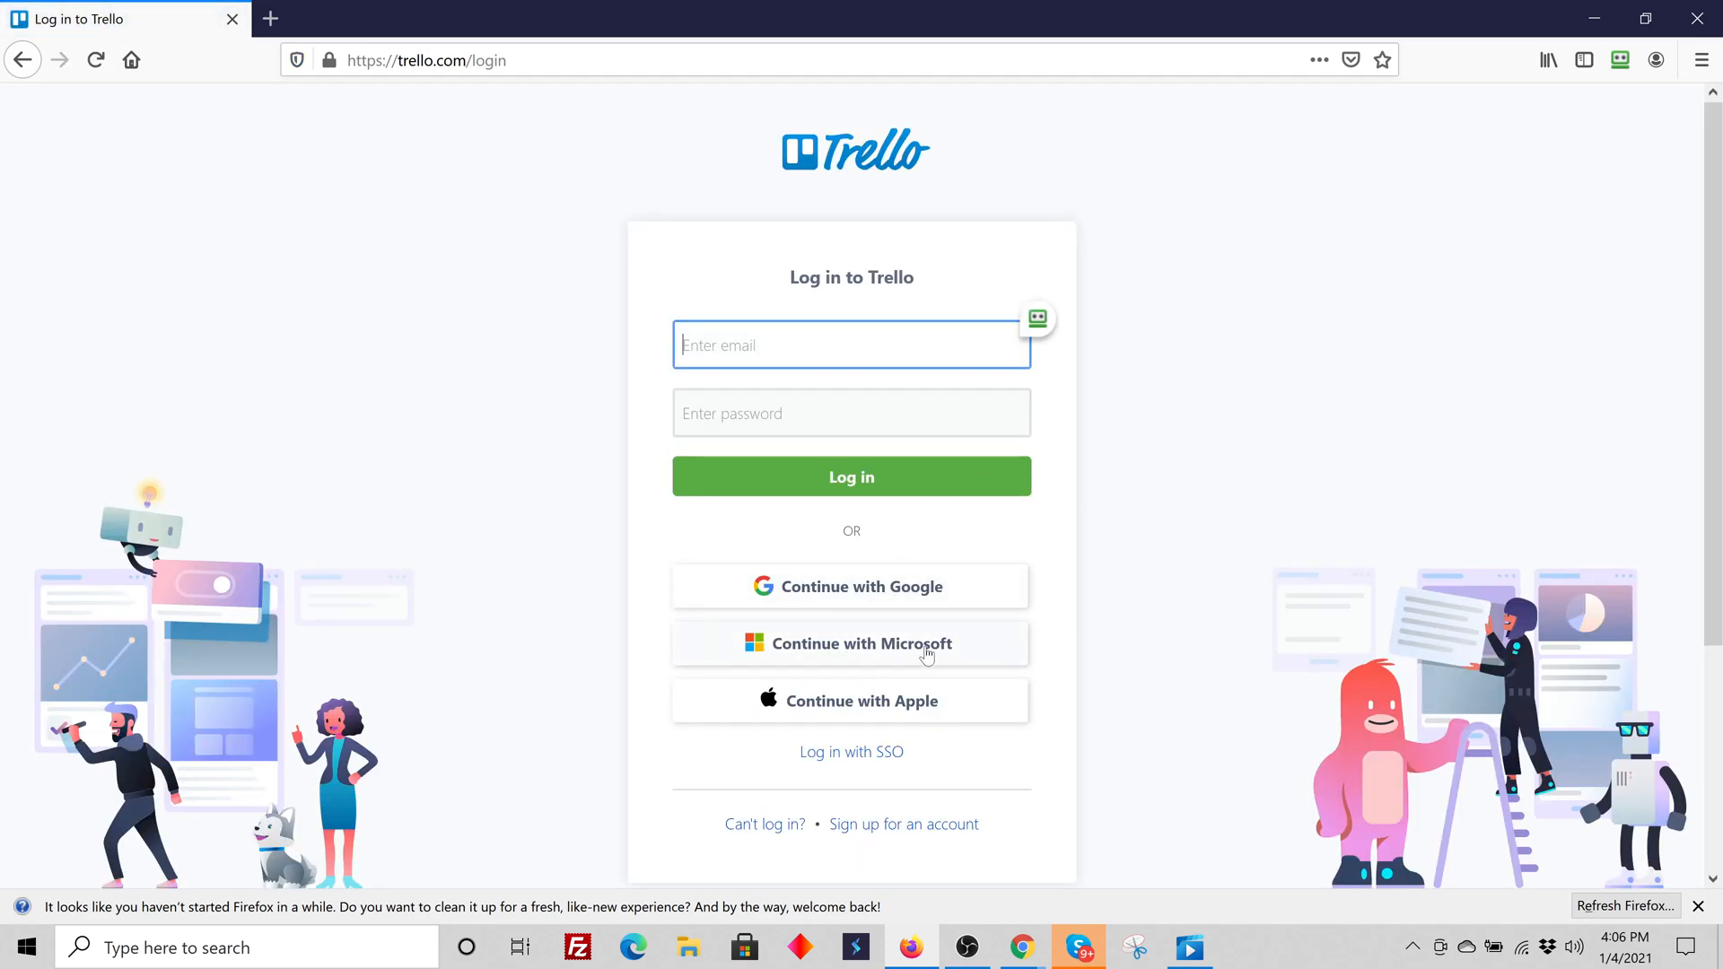
mouse_move(861, 616)
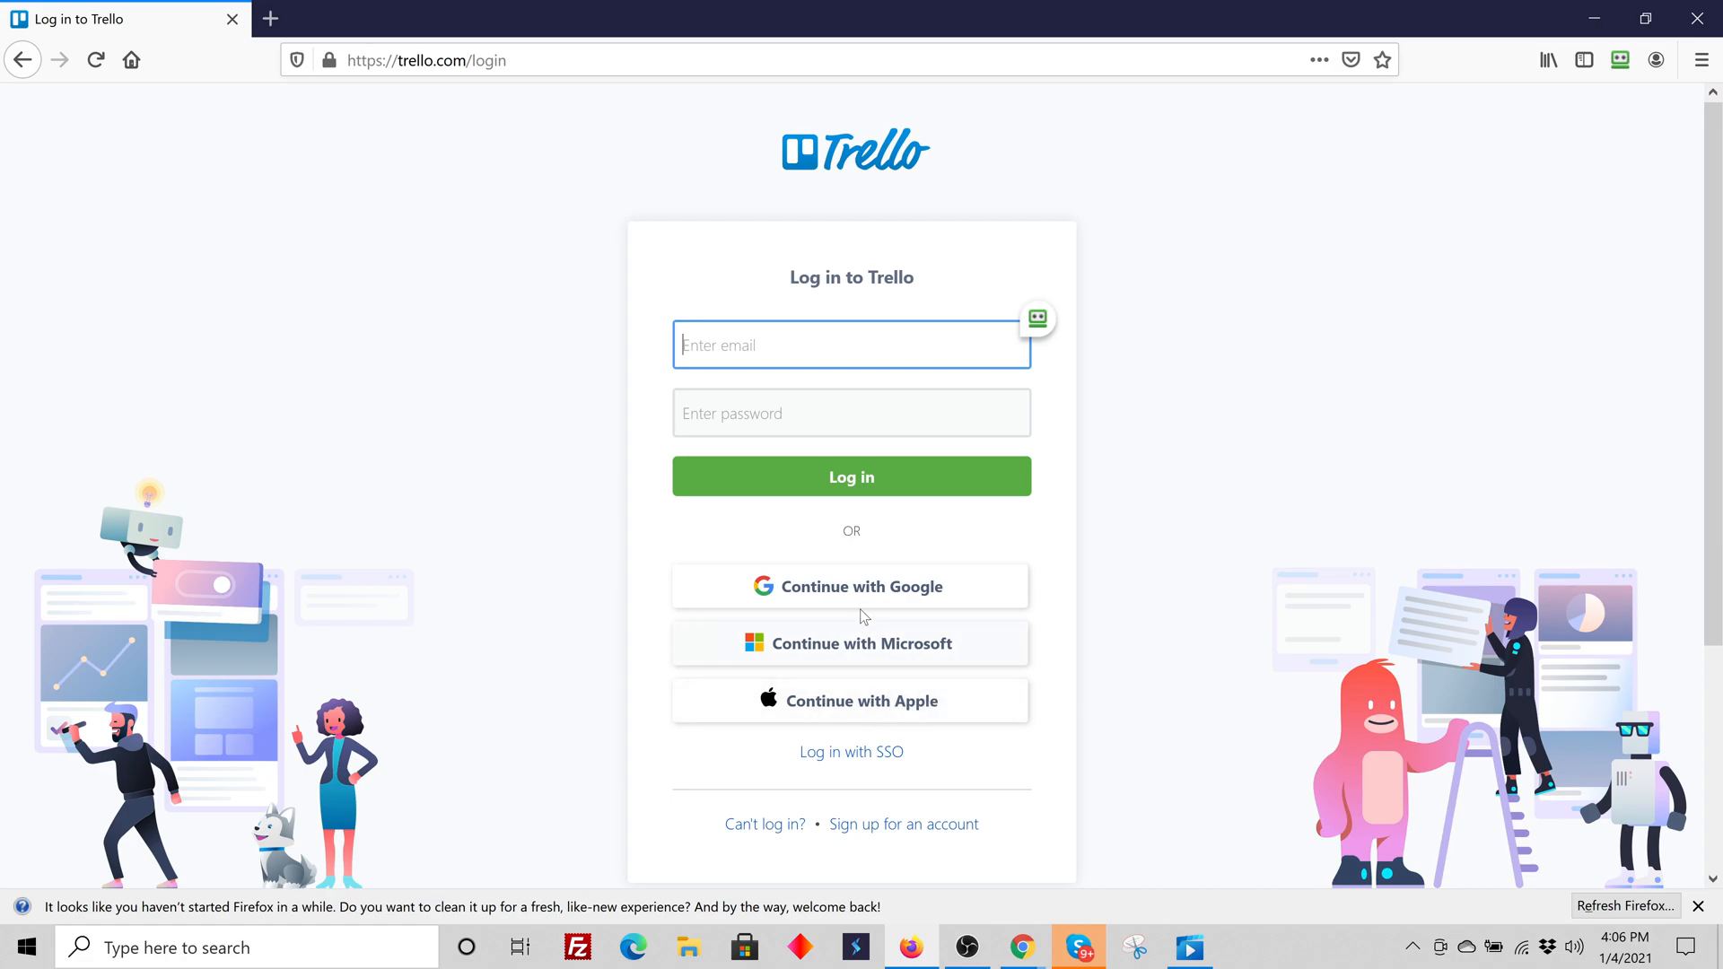
mouse_move(899, 580)
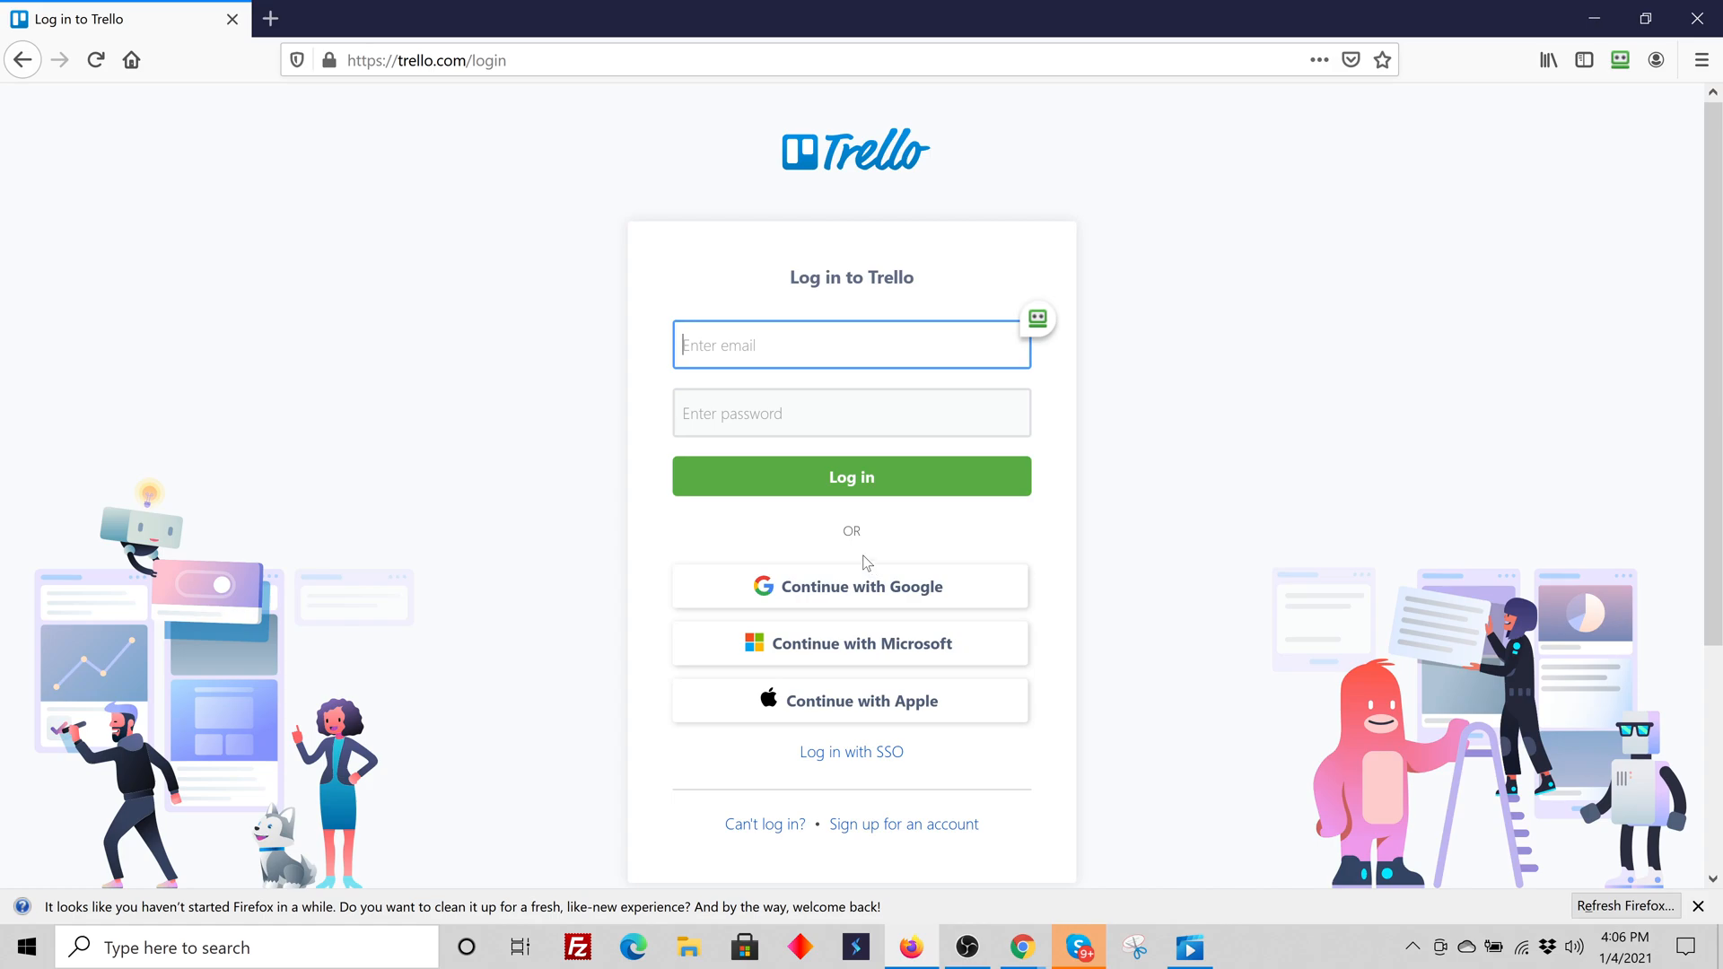
mouse_move(871, 607)
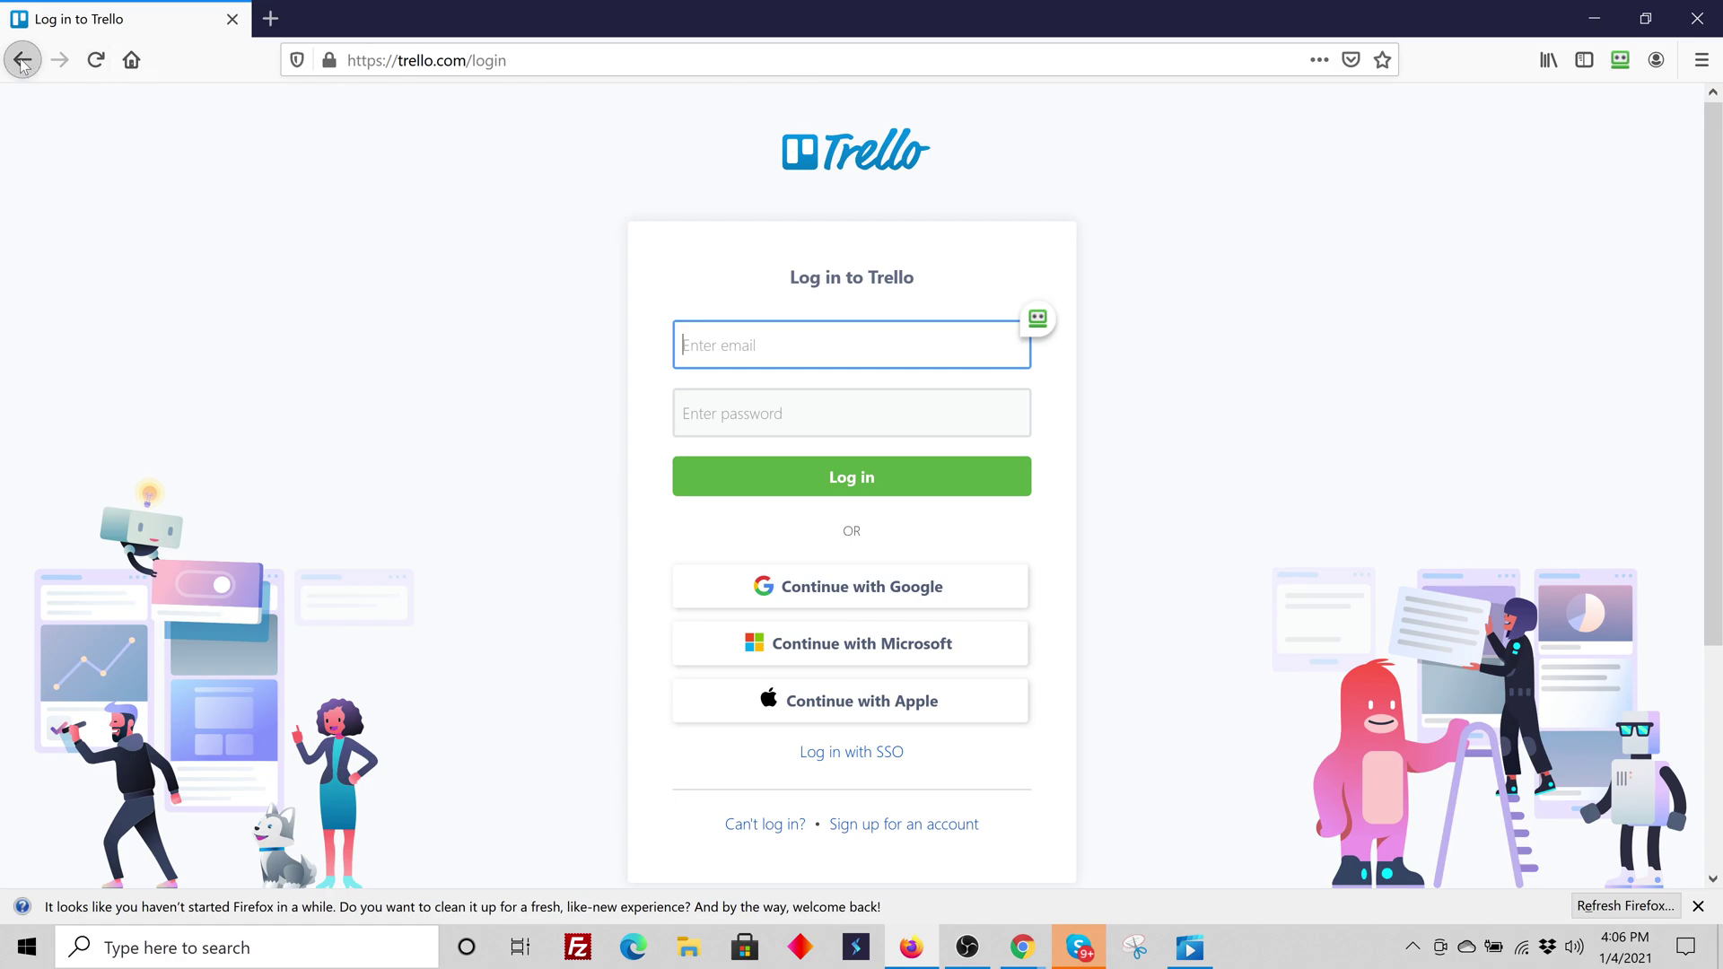
Step: Return to the Trello home page, enter the email 'rorypo' and submit Sign Up – It's Free!
click(22, 59)
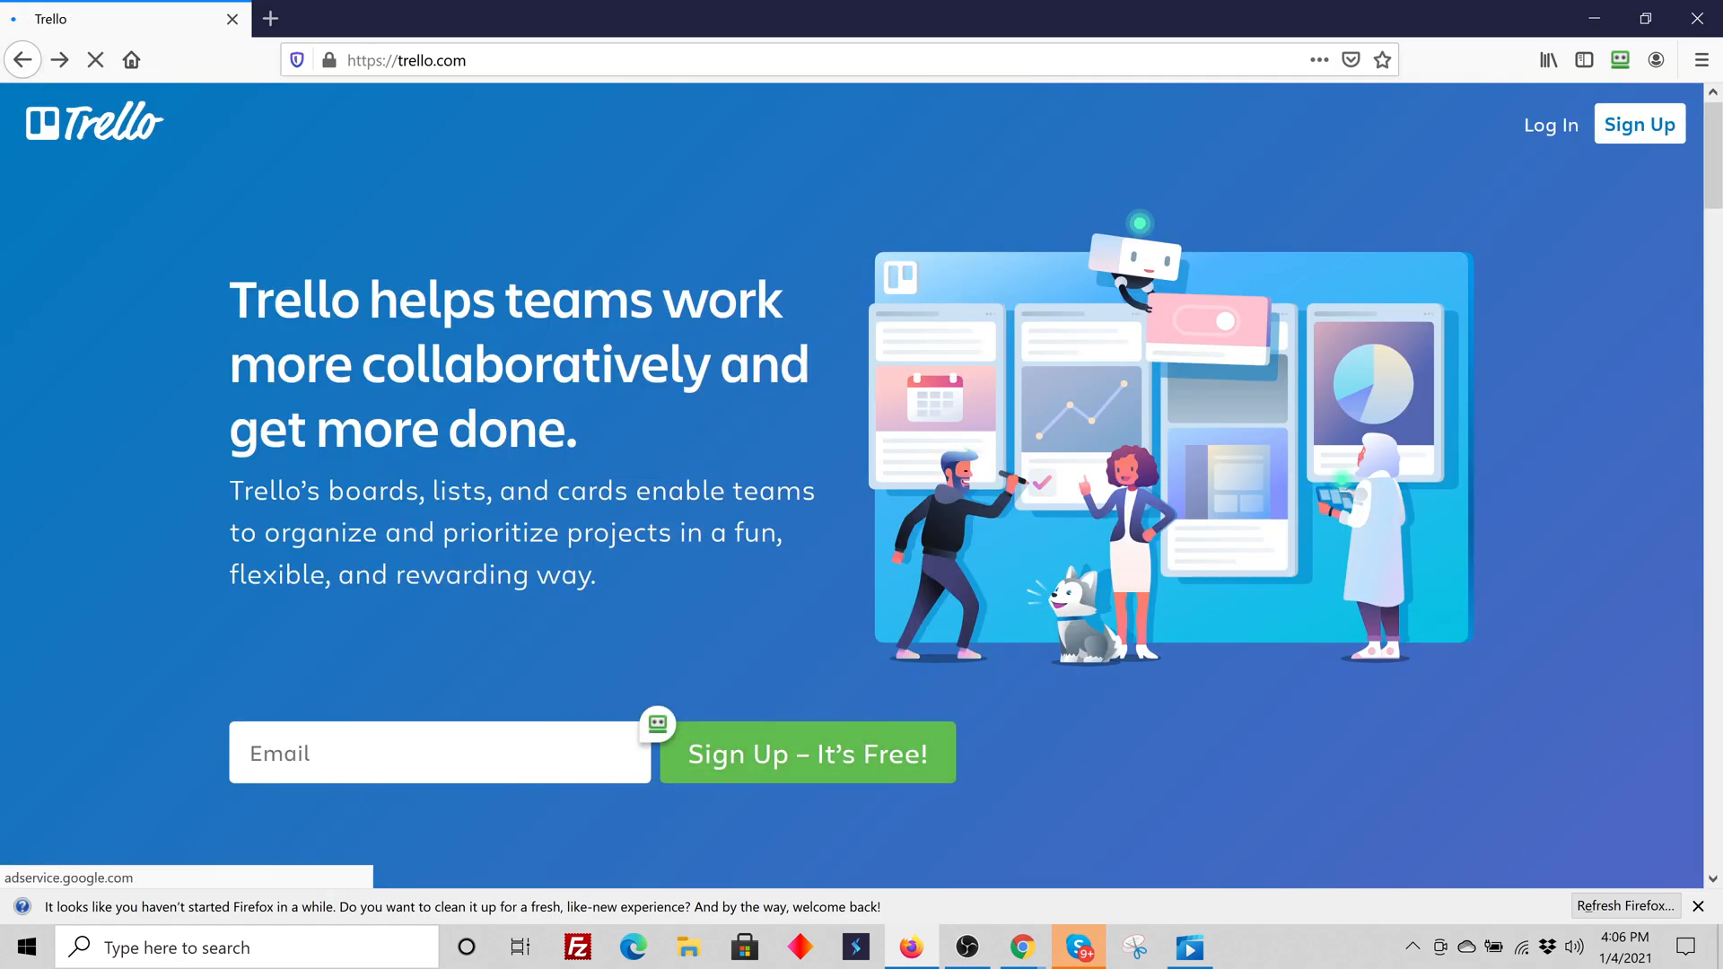
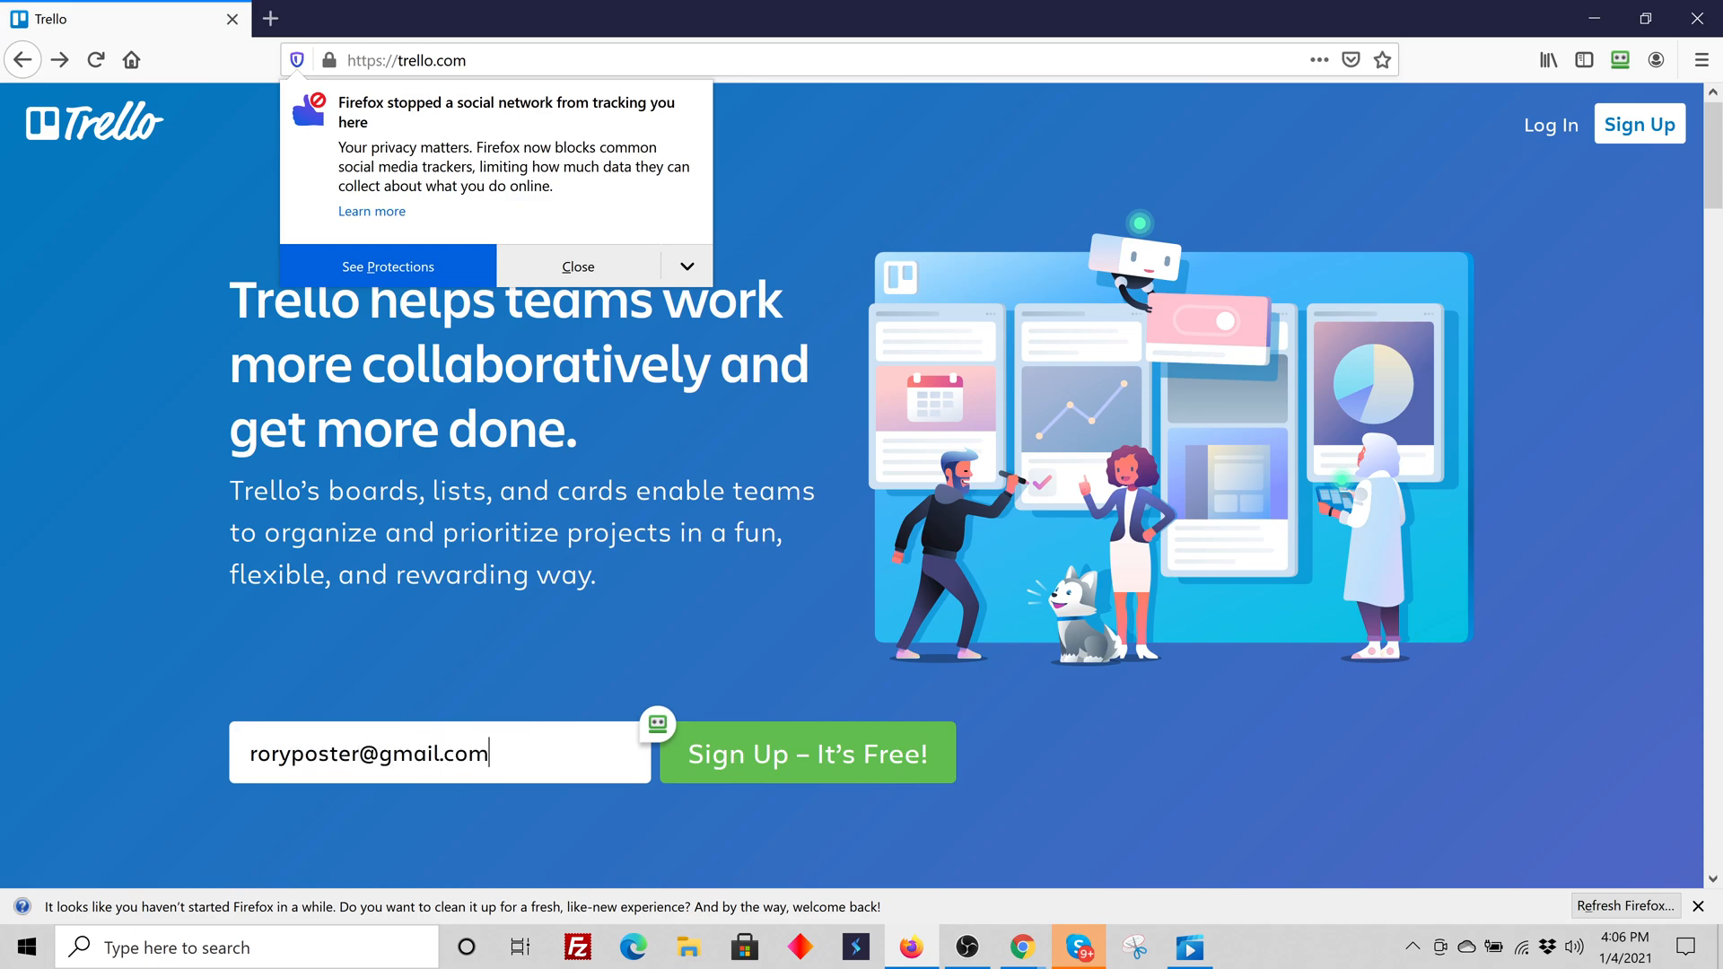
click(815, 777)
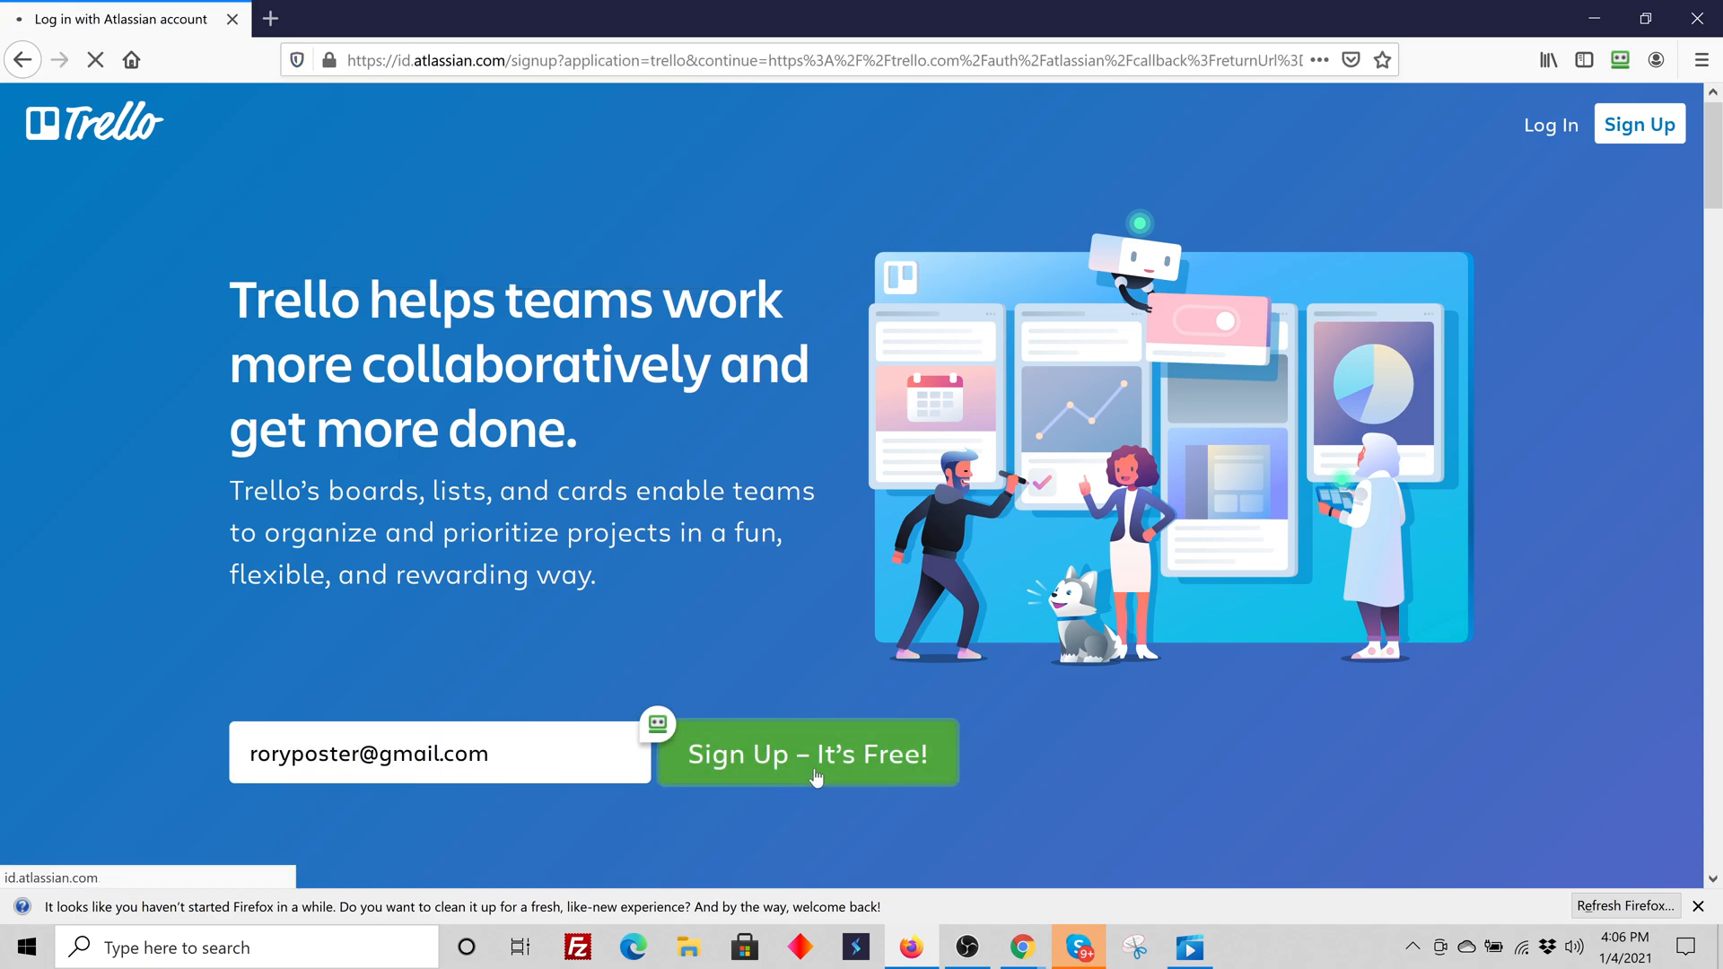
Step: Let the Atlassian 'Sign up for your account' form load with the email prefilled
click(815, 754)
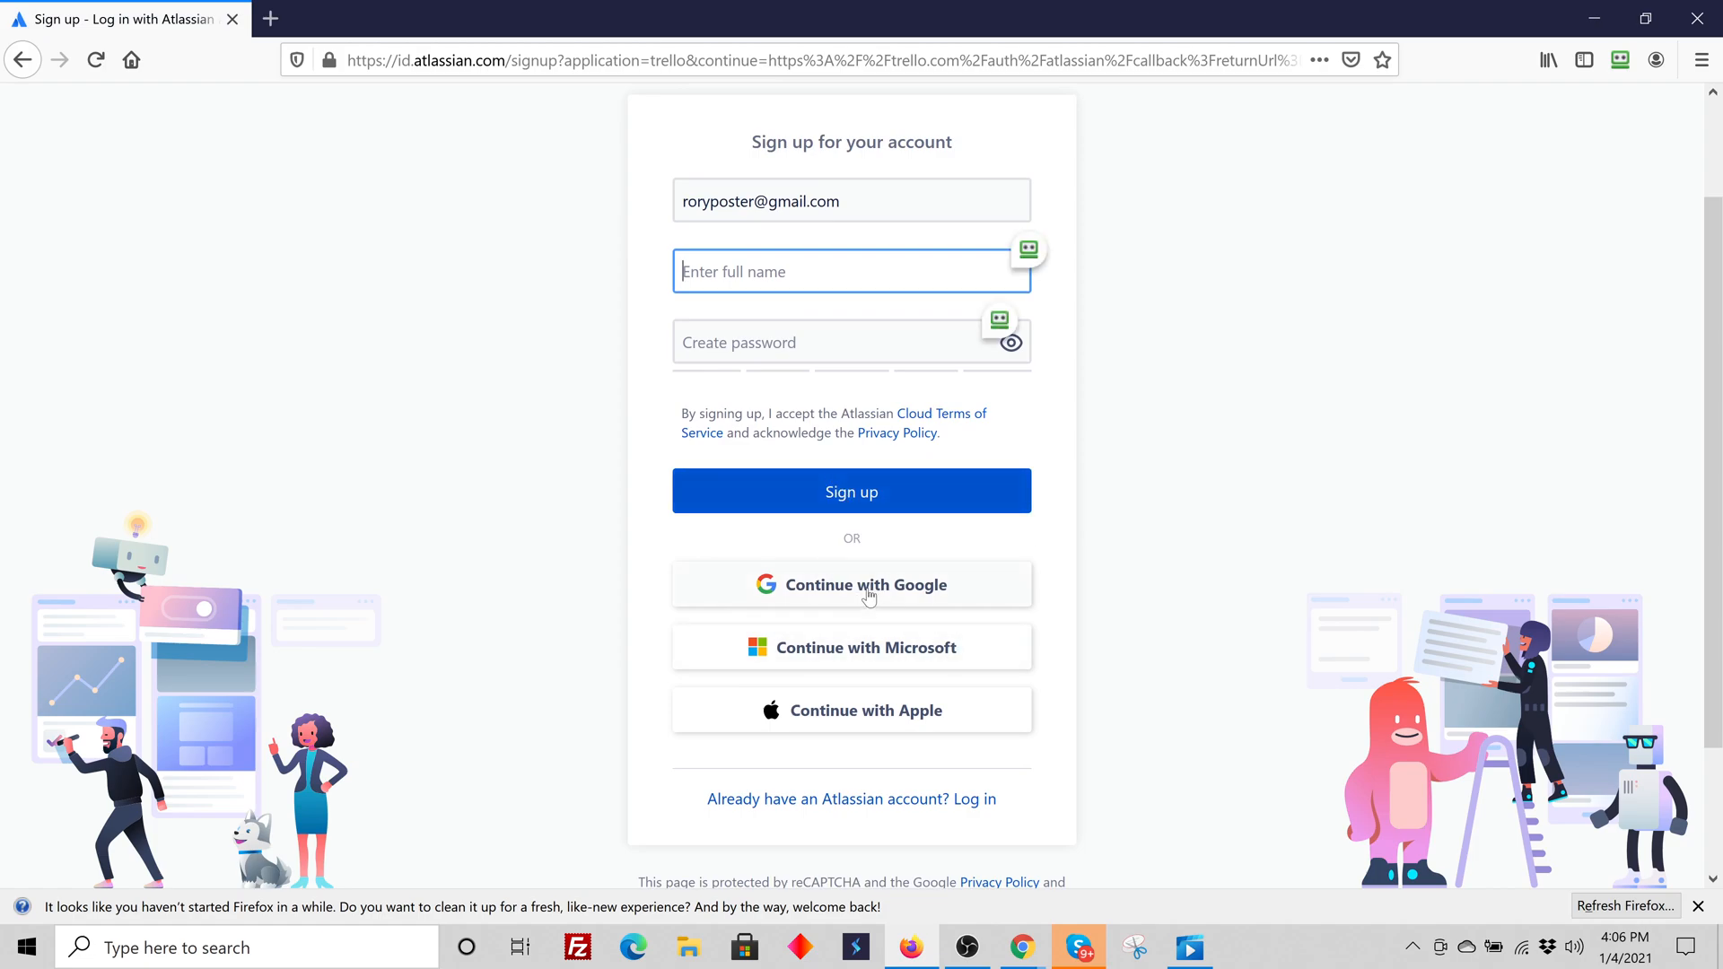
mouse_move(499, 521)
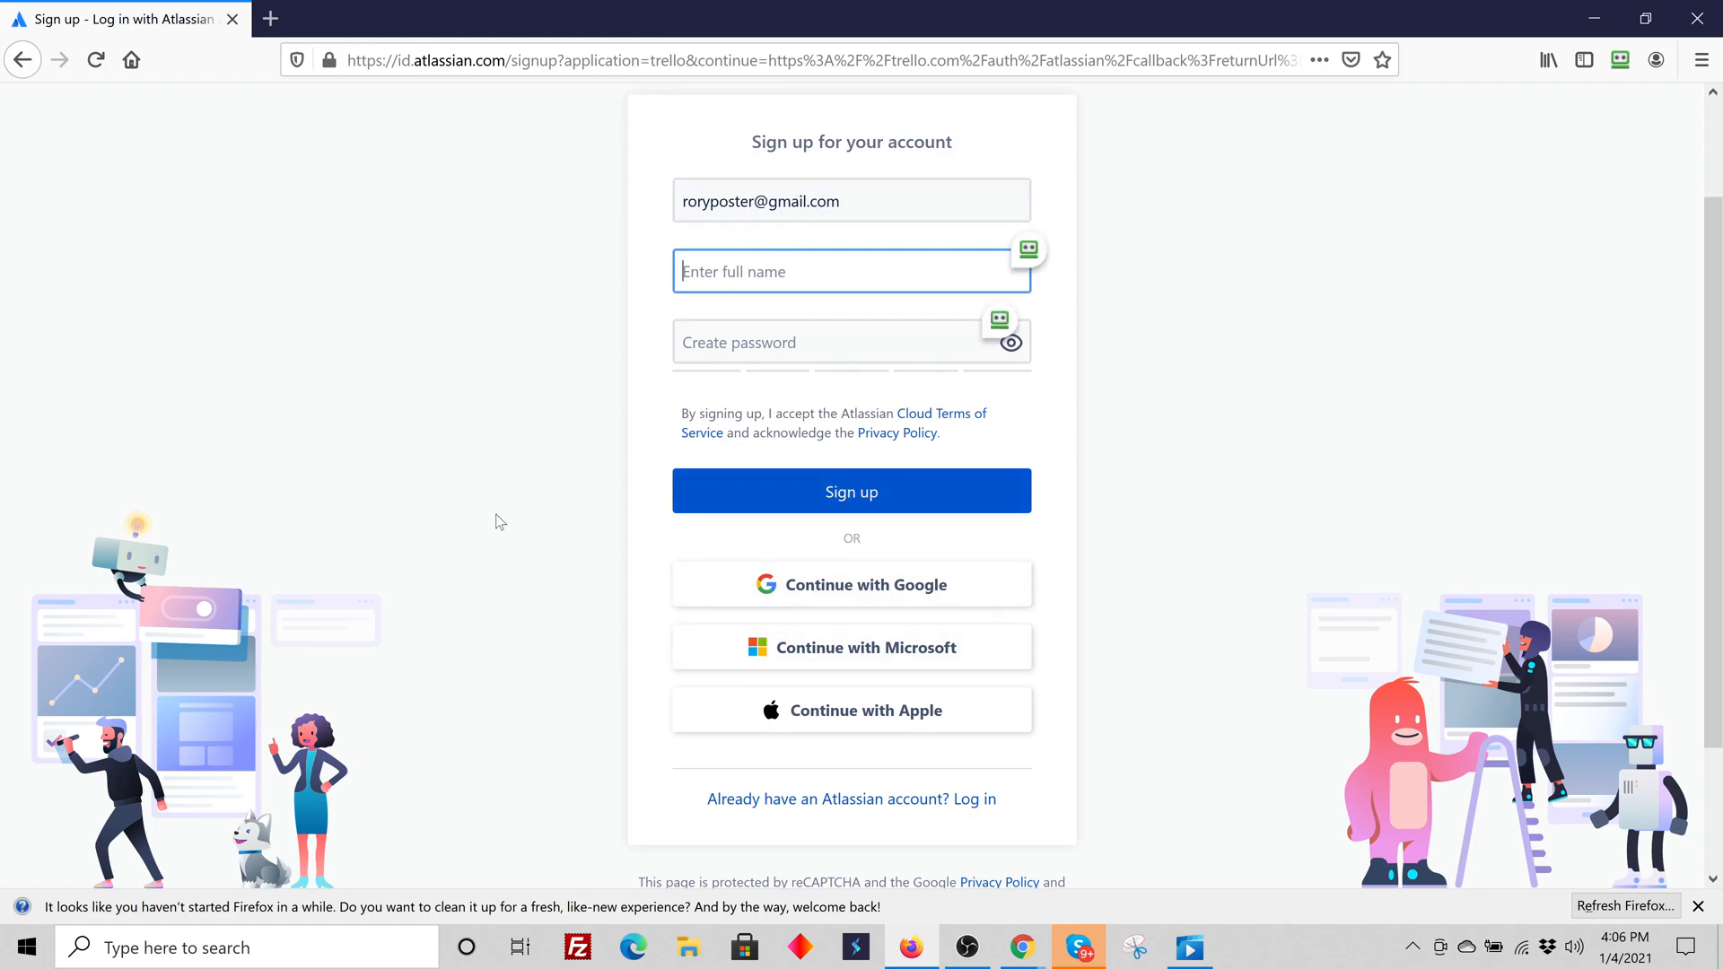
mouse_move(863, 465)
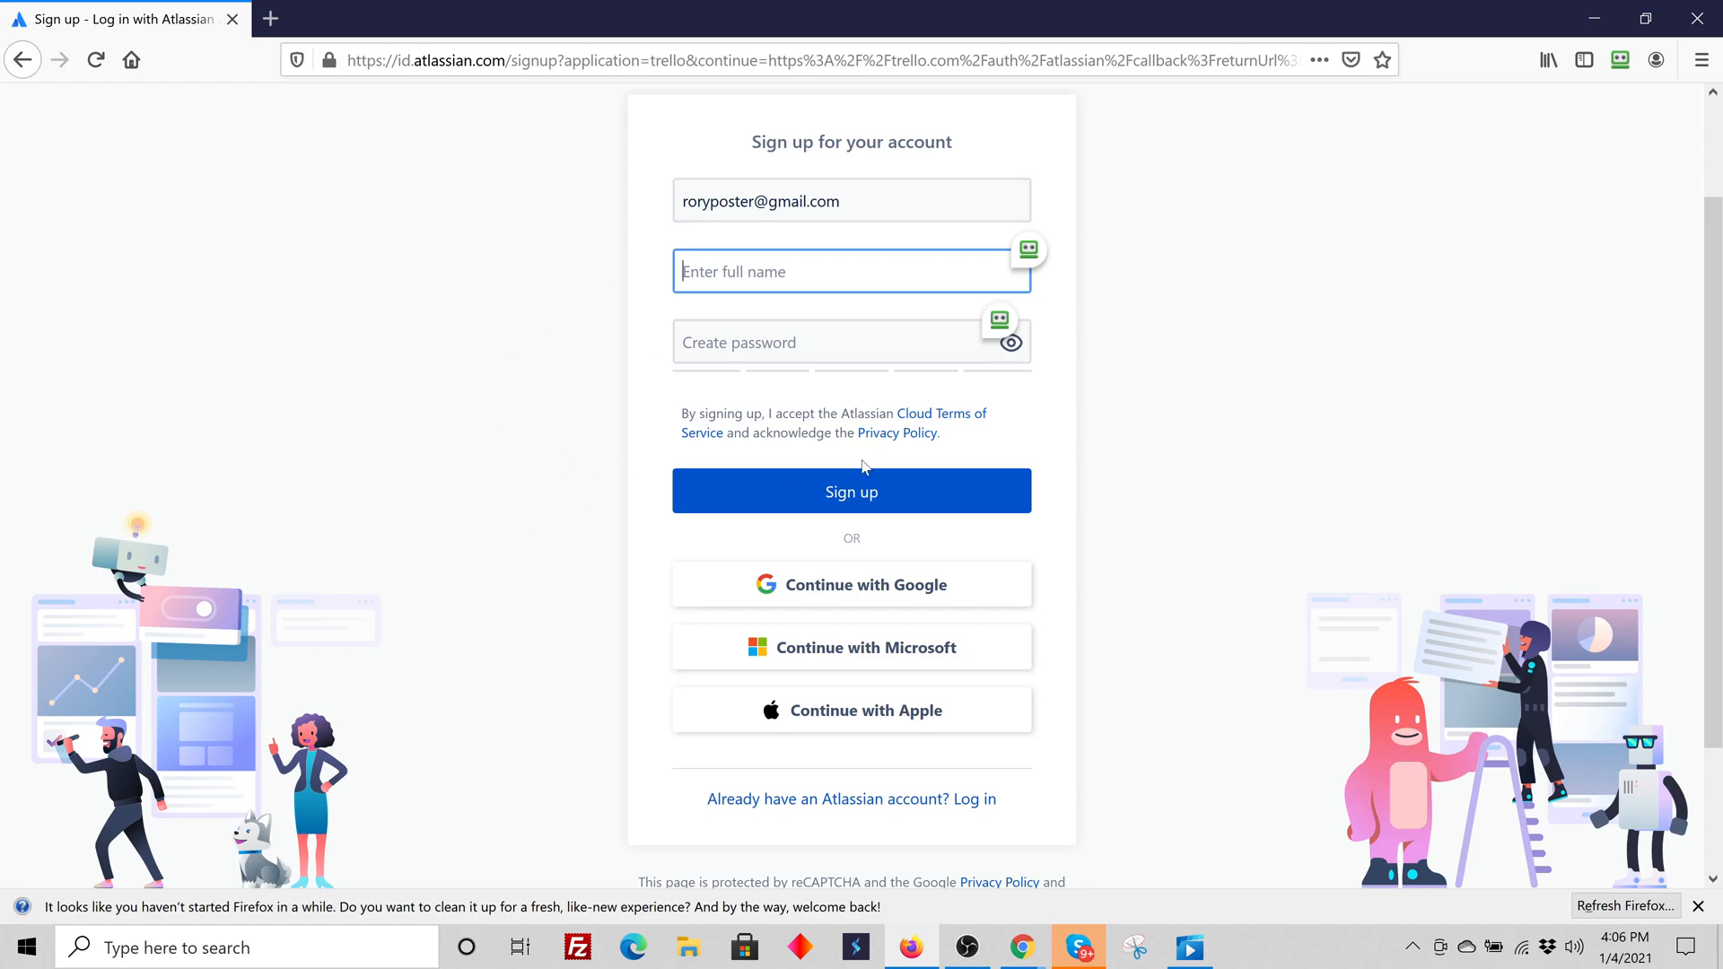